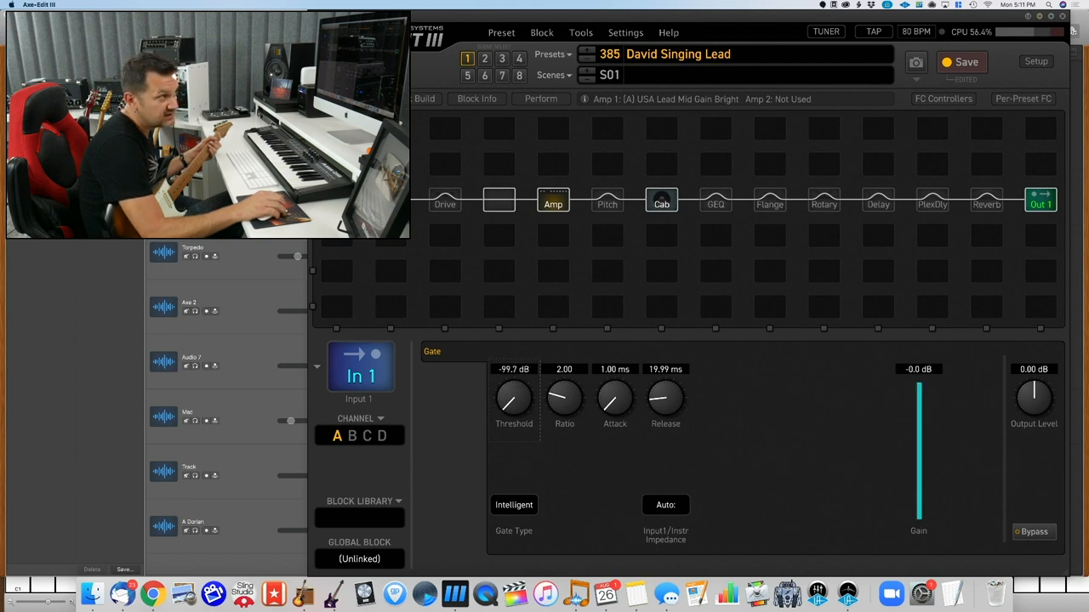
Step: Show the amp block's USA Lead Mid Gain Bright parameter page
left_click_drag(514, 400, 536, 374)
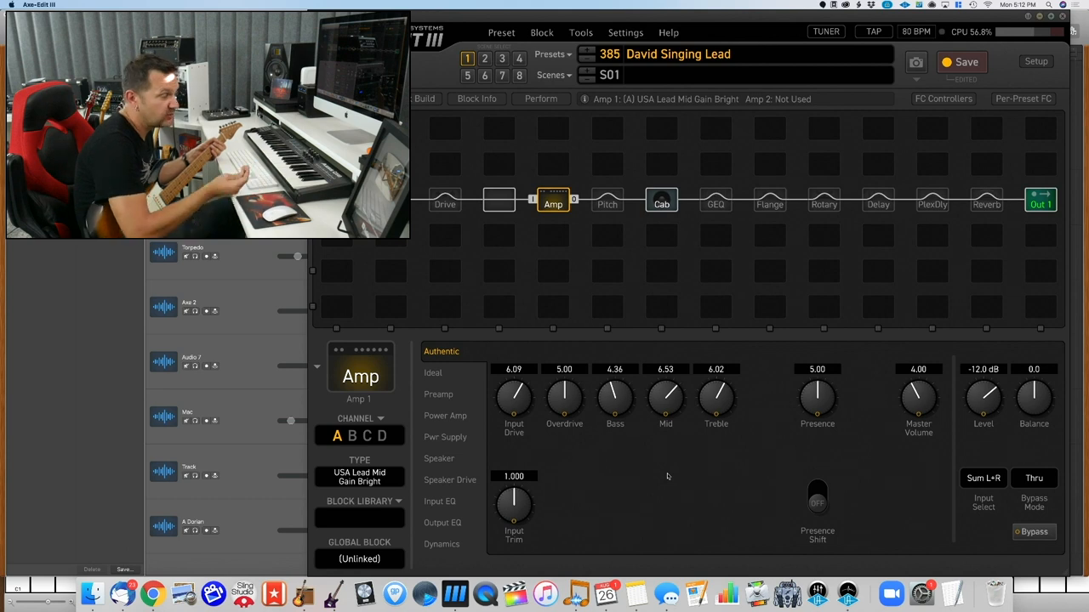
mouse_move(674, 410)
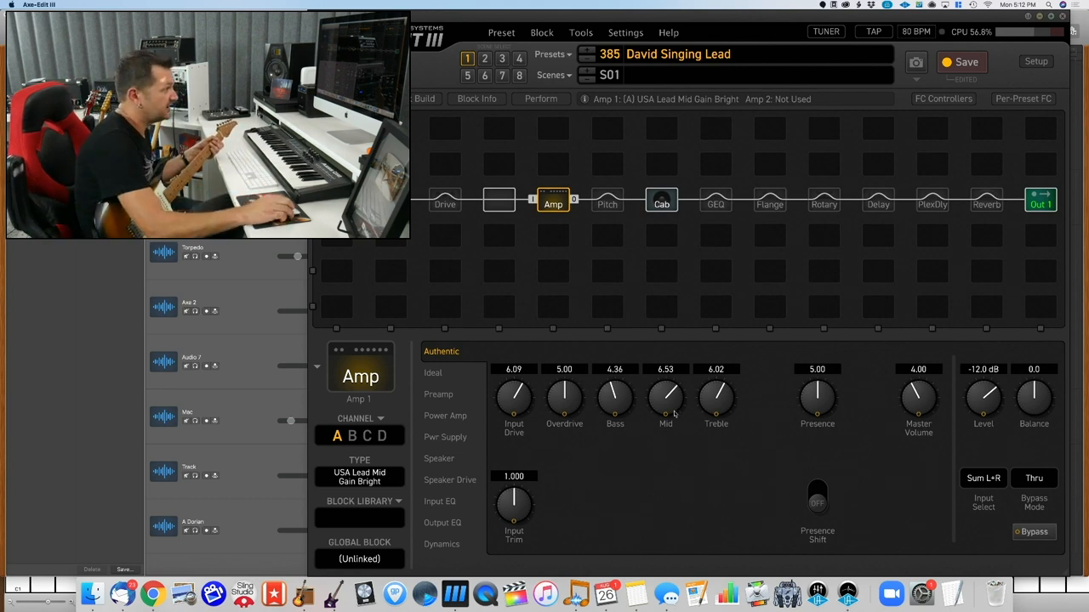
mouse_move(670, 407)
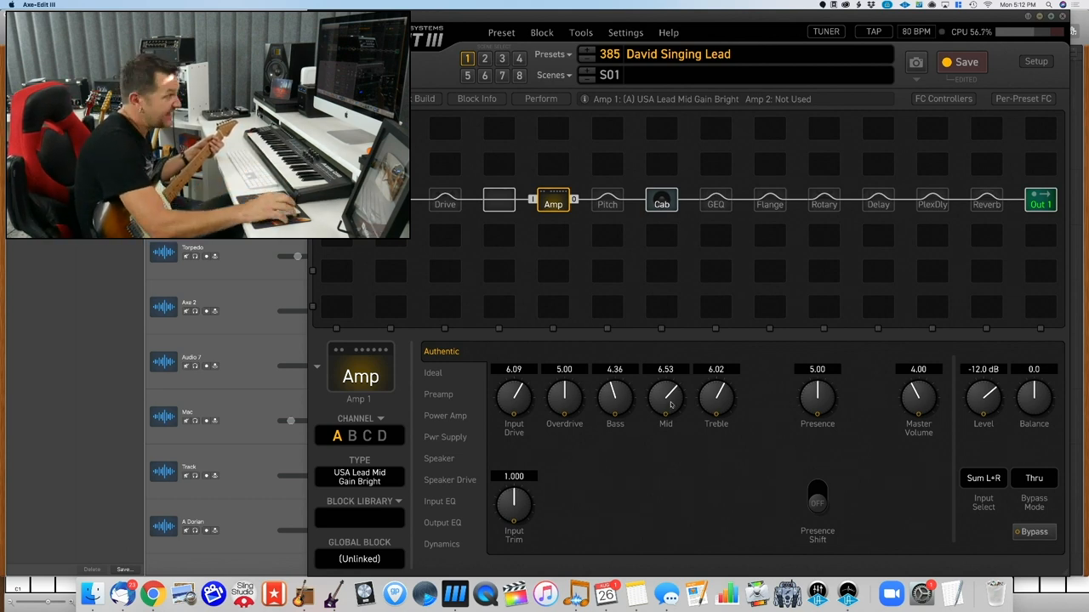
Step: Sweep the amp's Mid down and settle it at about 6.22
left_click_drag(665, 391, 665, 422)
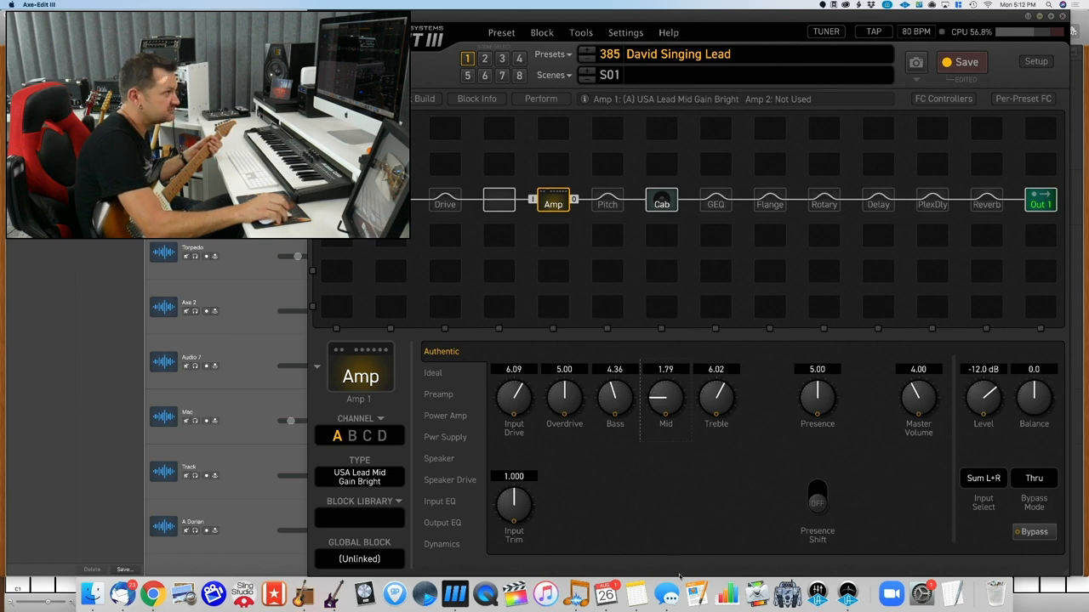
left_click_drag(665, 395, 665, 405)
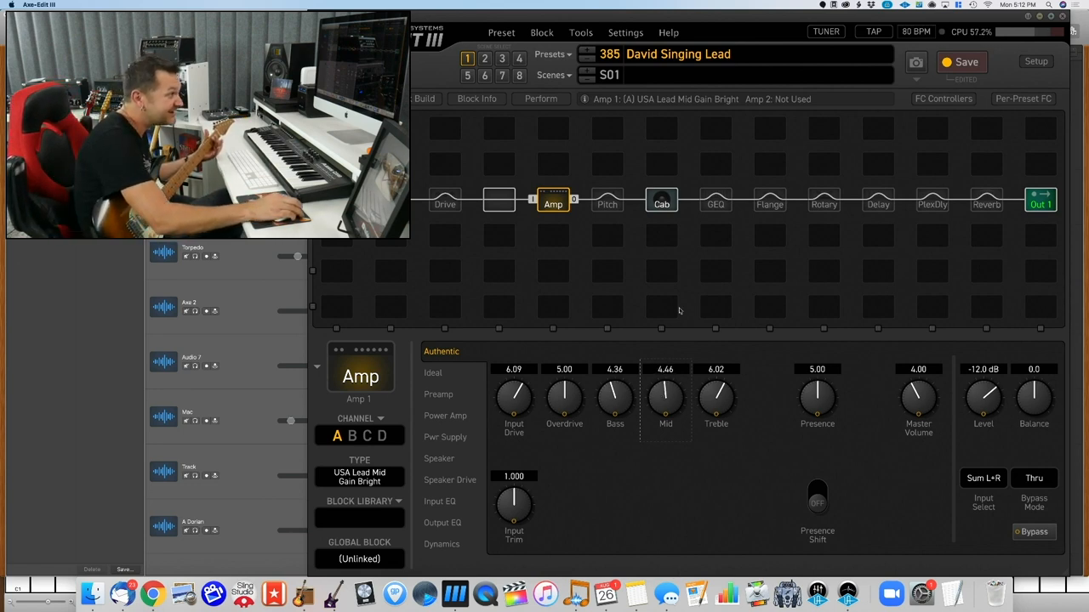
left_click_drag(665, 395, 665, 383)
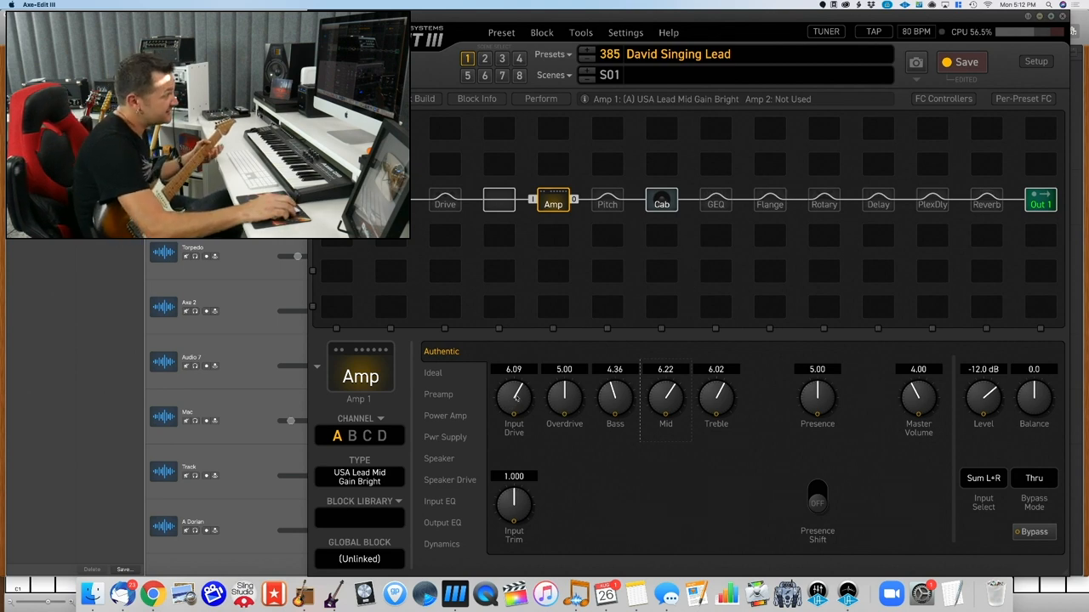
Step: Set the amp's Input Drive to 6.18 and Input Trim to 0.389
left_click_drag(514, 391, 514, 416)
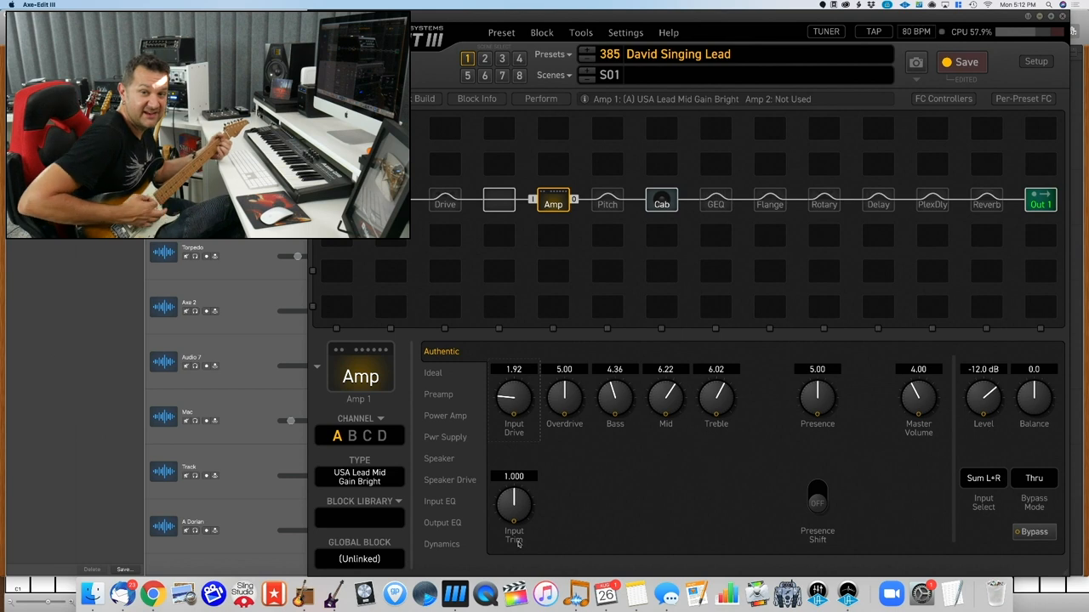
left_click_drag(514, 507, 514, 527)
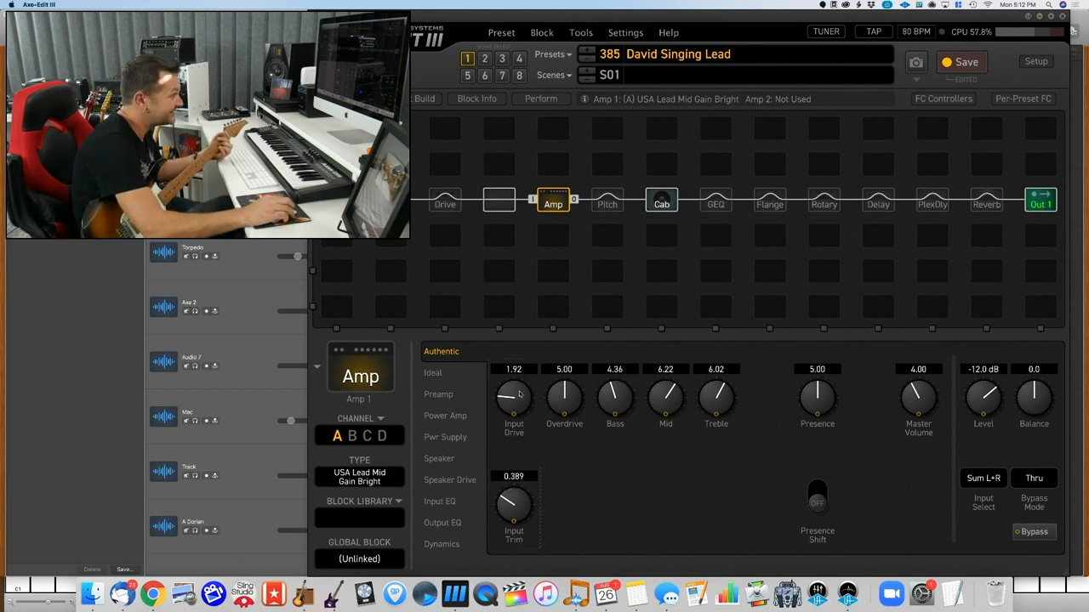
left_click_drag(514, 395, 513, 374)
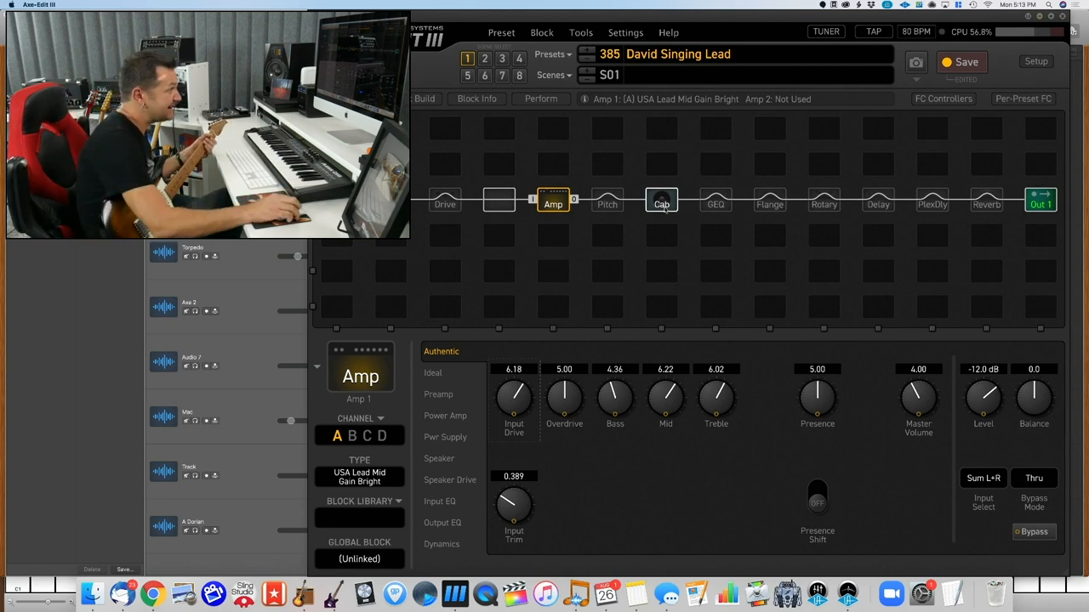
Step: Show the cab block with its two Legacy 4x12 Cali Lead 805 Mix cabinets
left_click(660, 201)
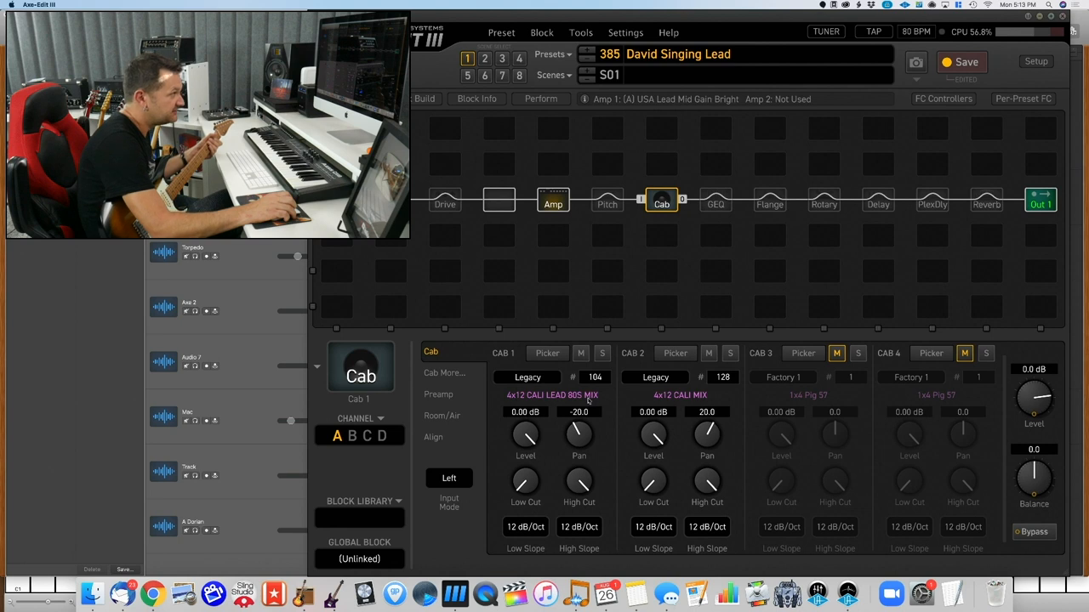
mouse_move(592, 400)
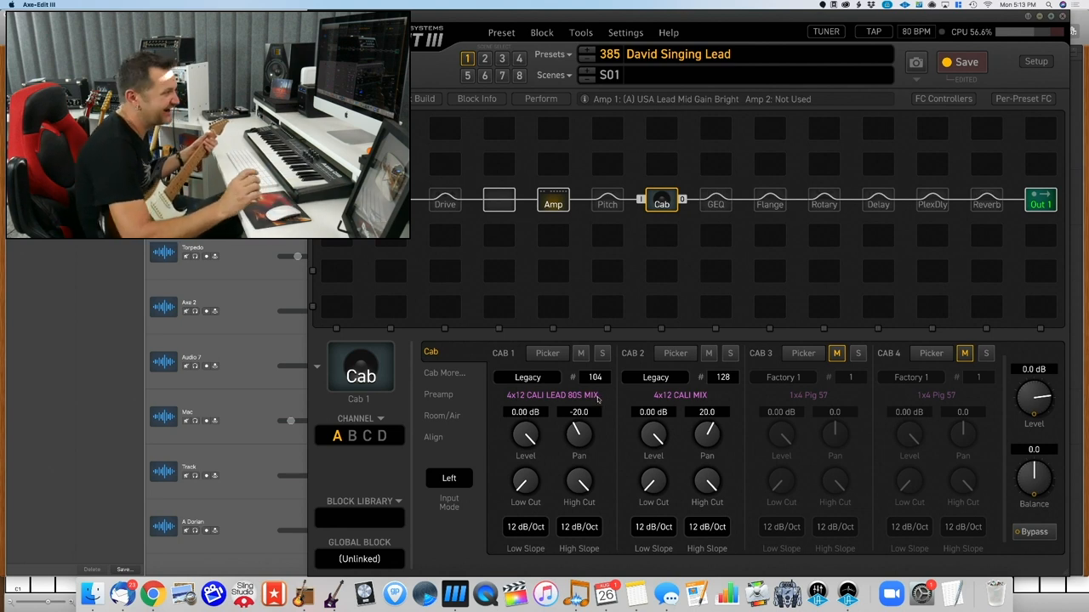
mouse_move(616, 415)
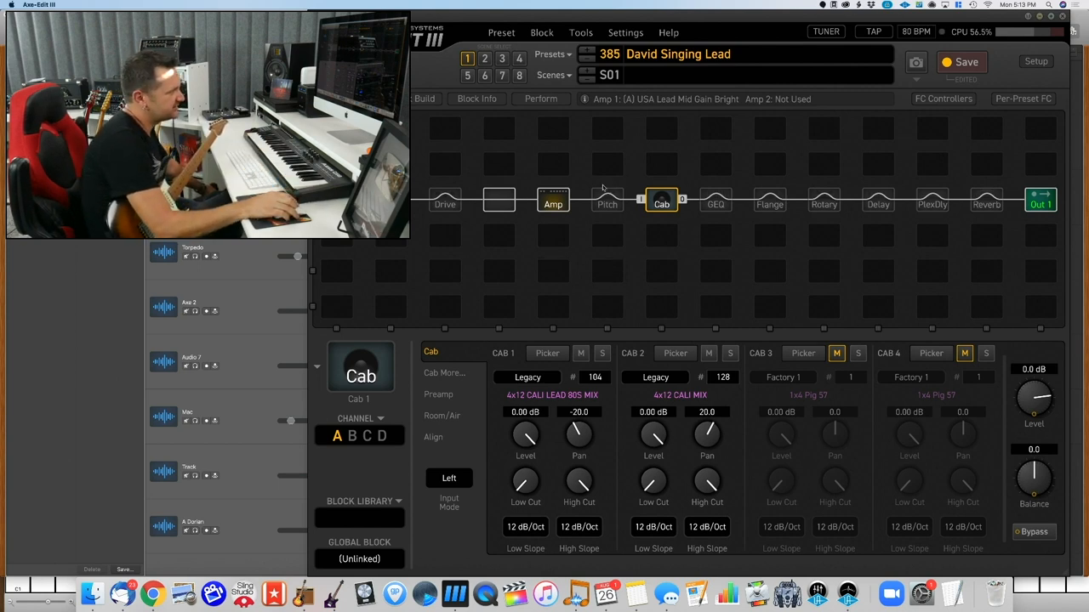
Step: Lower the compressor's Mix to 94%, then view the Full OD drive block
left_click(551, 202)
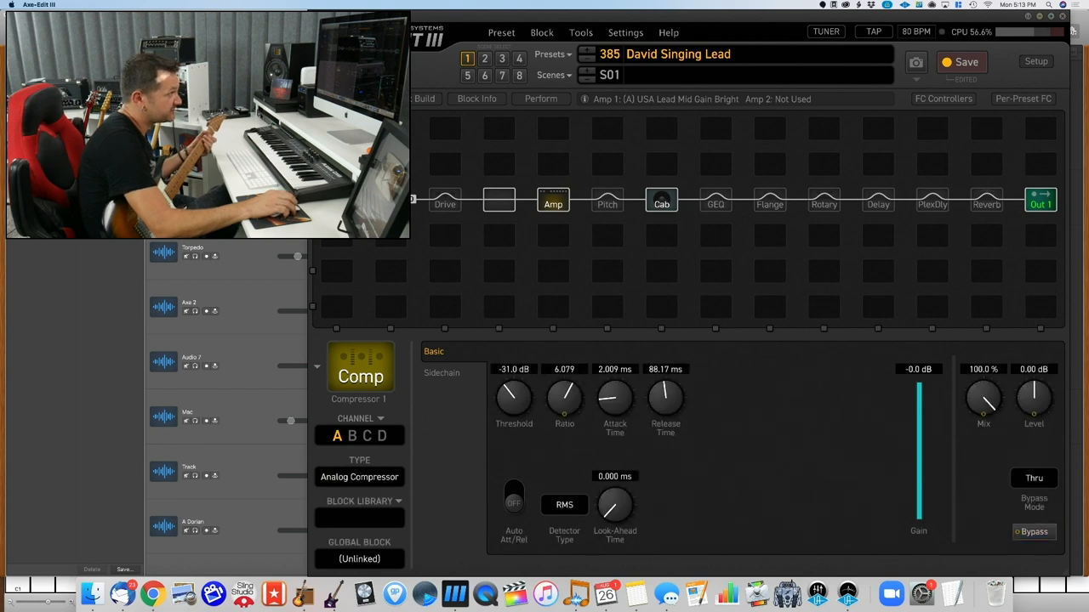
mouse_move(553, 272)
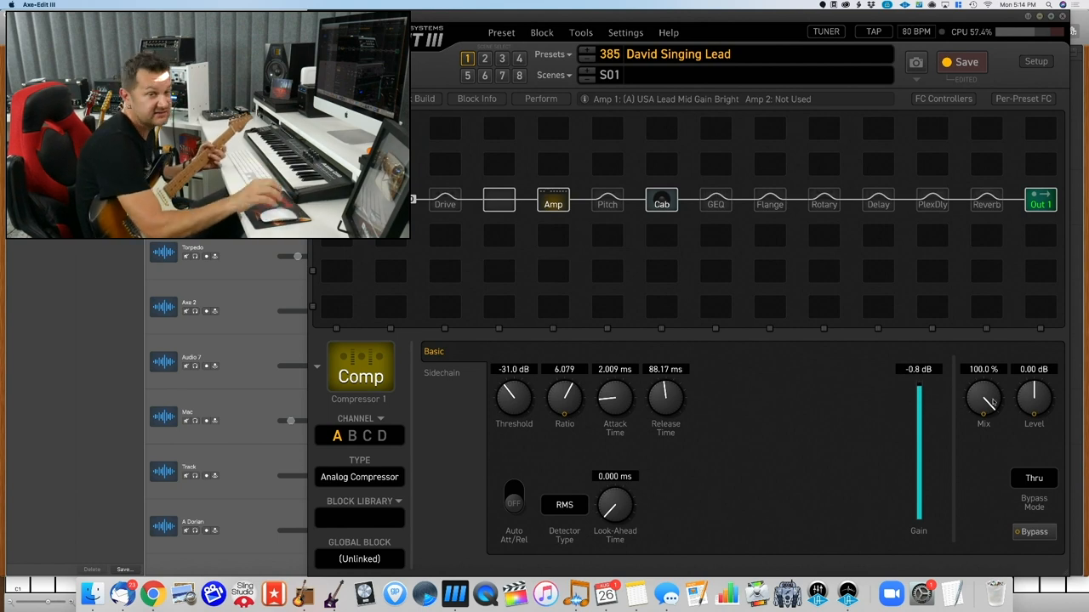
left_click_drag(984, 400, 984, 417)
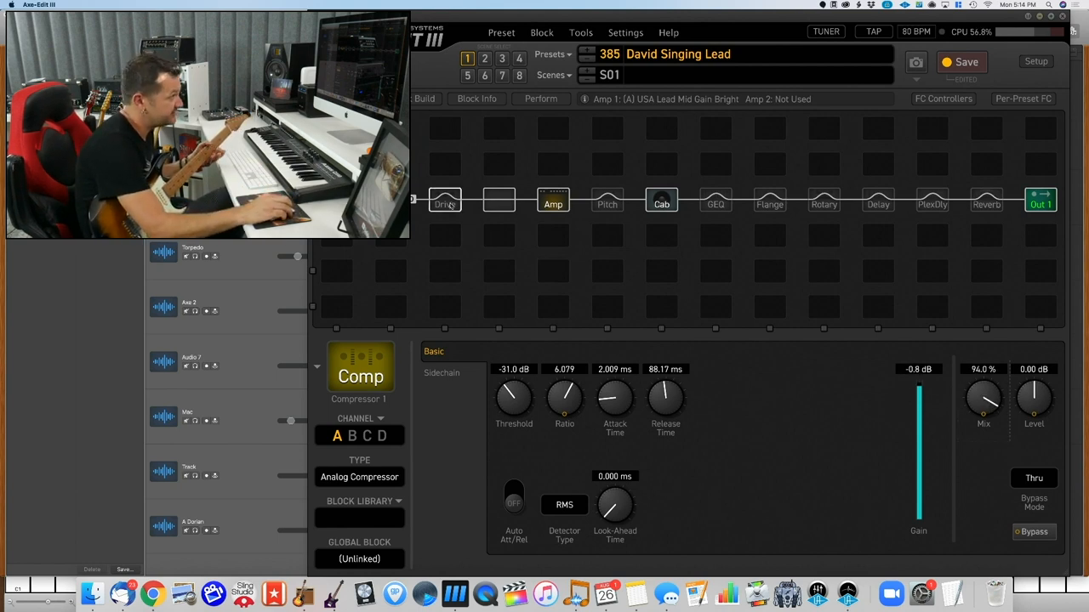
left_click(444, 200)
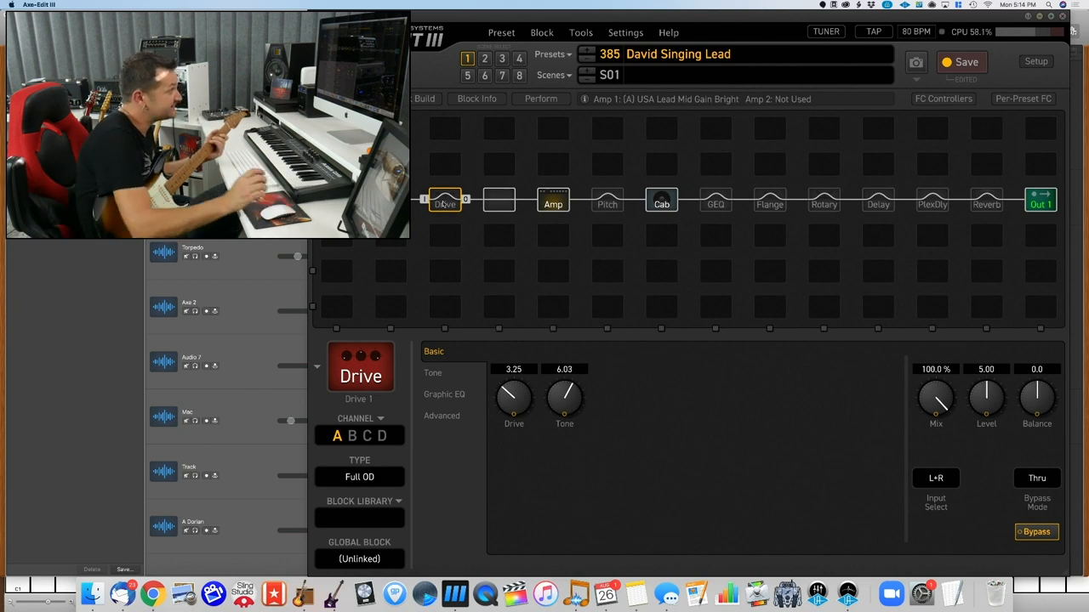
left_click(445, 201)
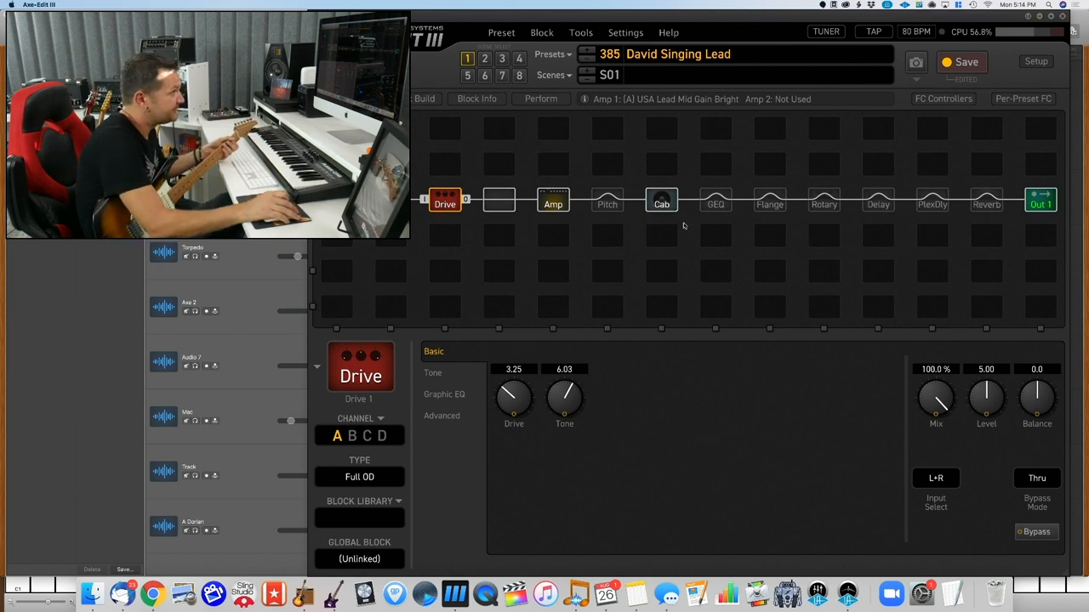
mouse_move(714, 235)
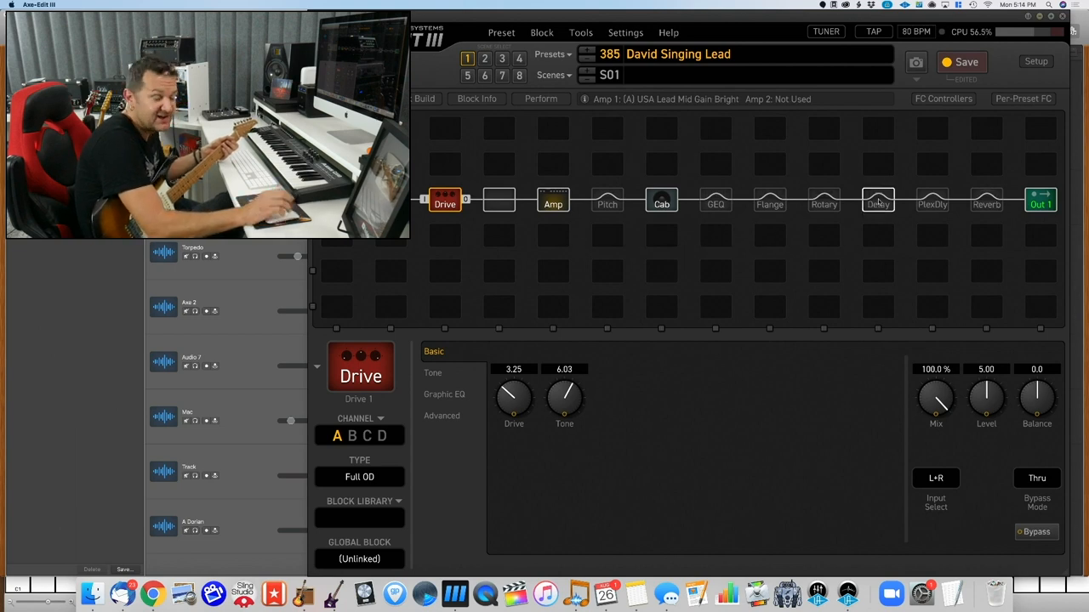
Step: Show the Ambient Stereo delay's Time/FB page, 1/16 Dot tempo and 22.7% mix
left_click(878, 204)
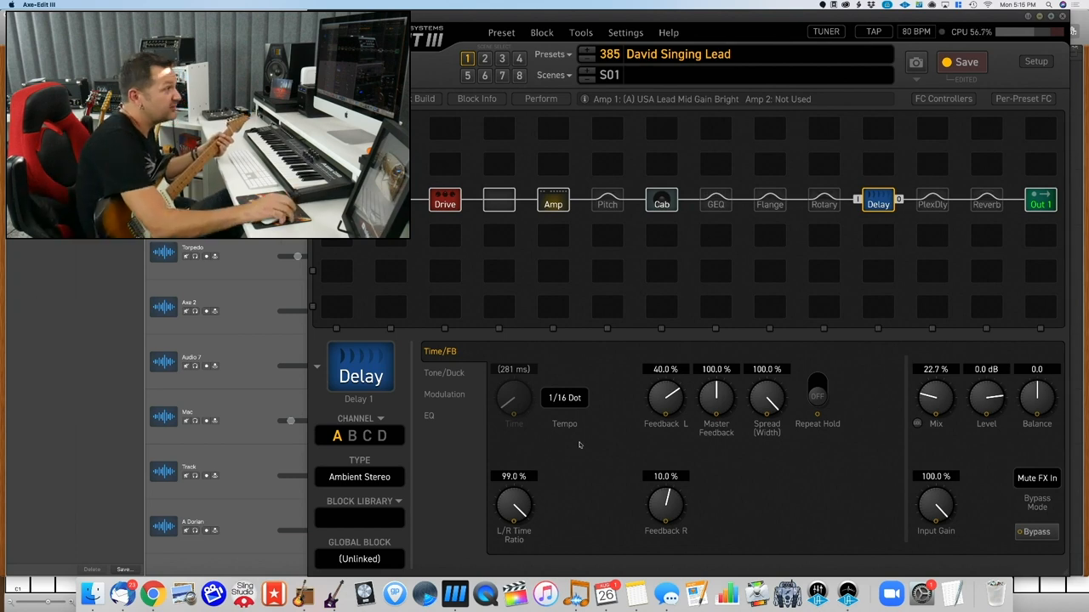
Step: Review the Recording Studio A reverb and bypass the Ambient Stereo delay to compare
left_click(986, 204)
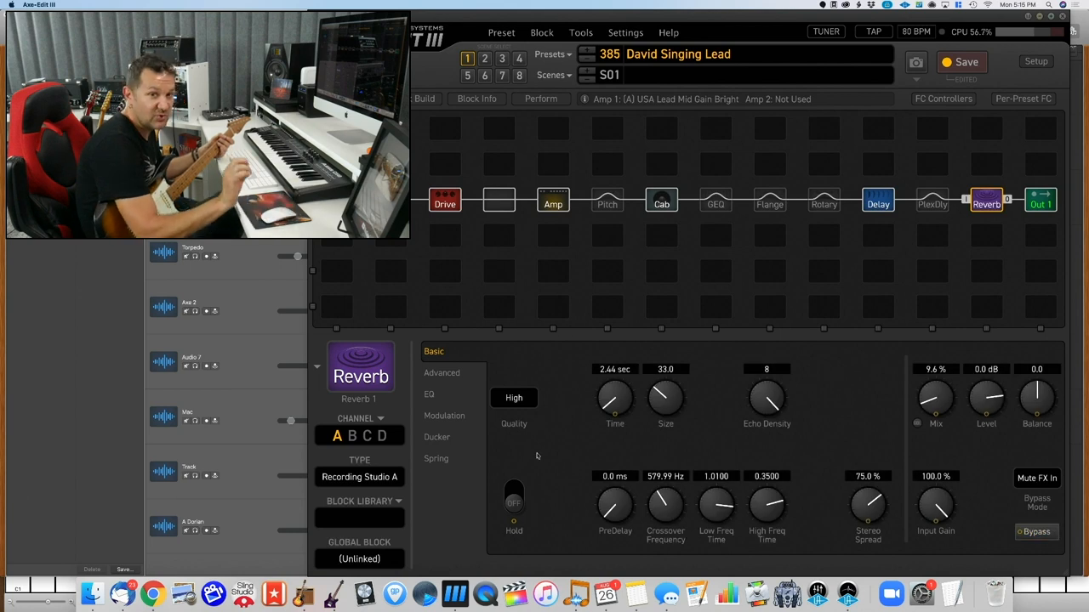
mouse_move(492, 497)
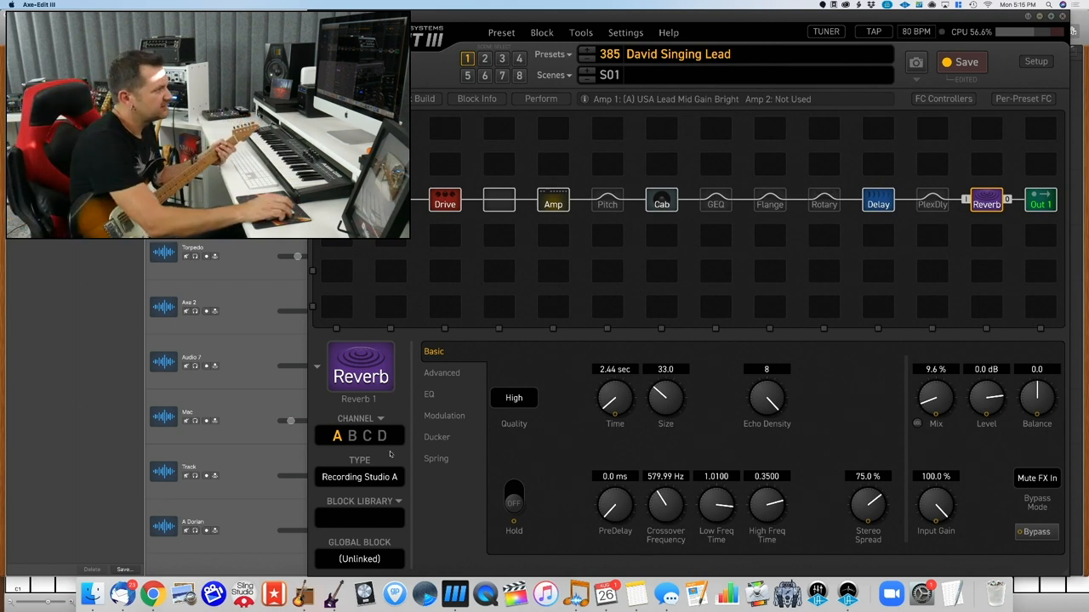
left_click(878, 201)
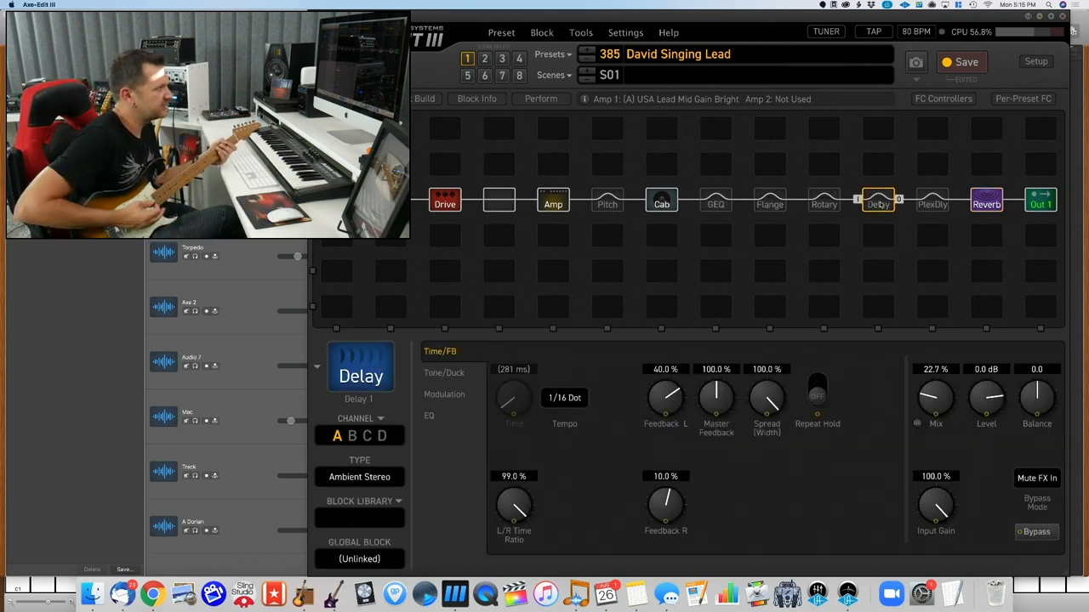
left_click(1036, 531)
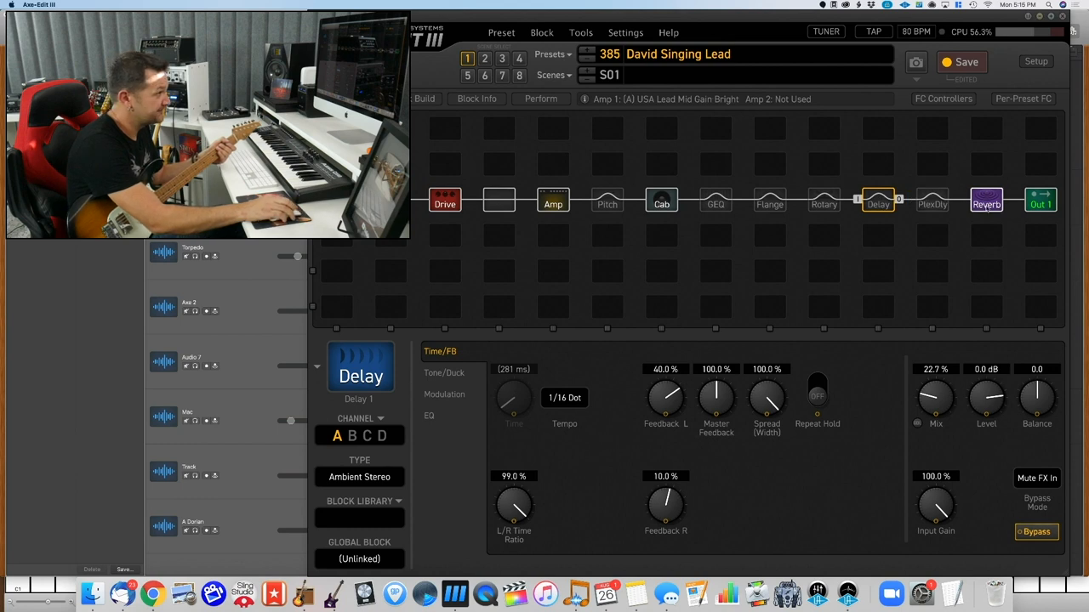
left_click(986, 201)
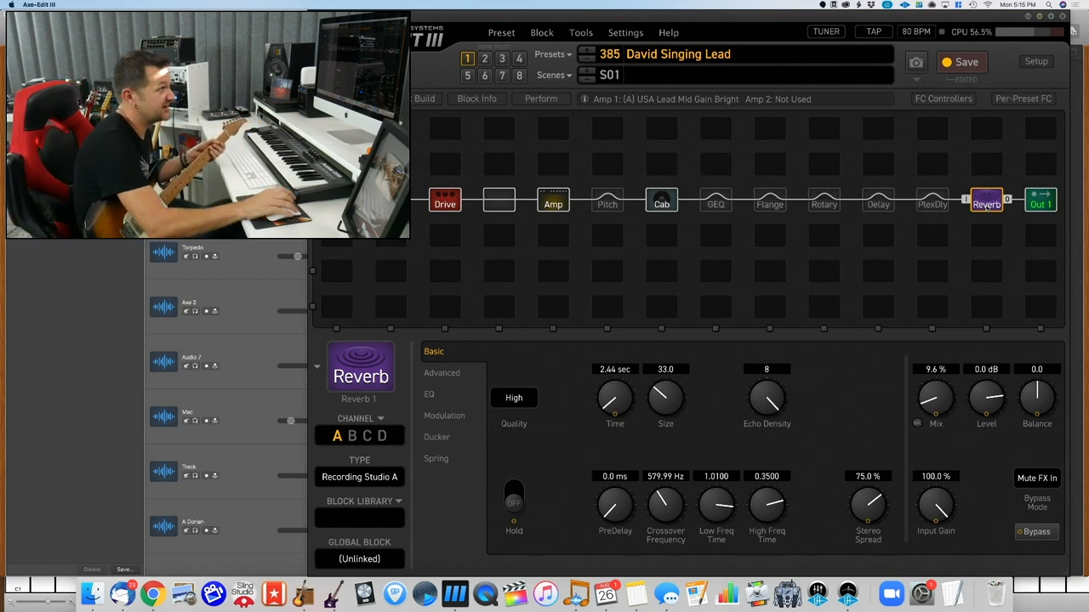
left_click(878, 203)
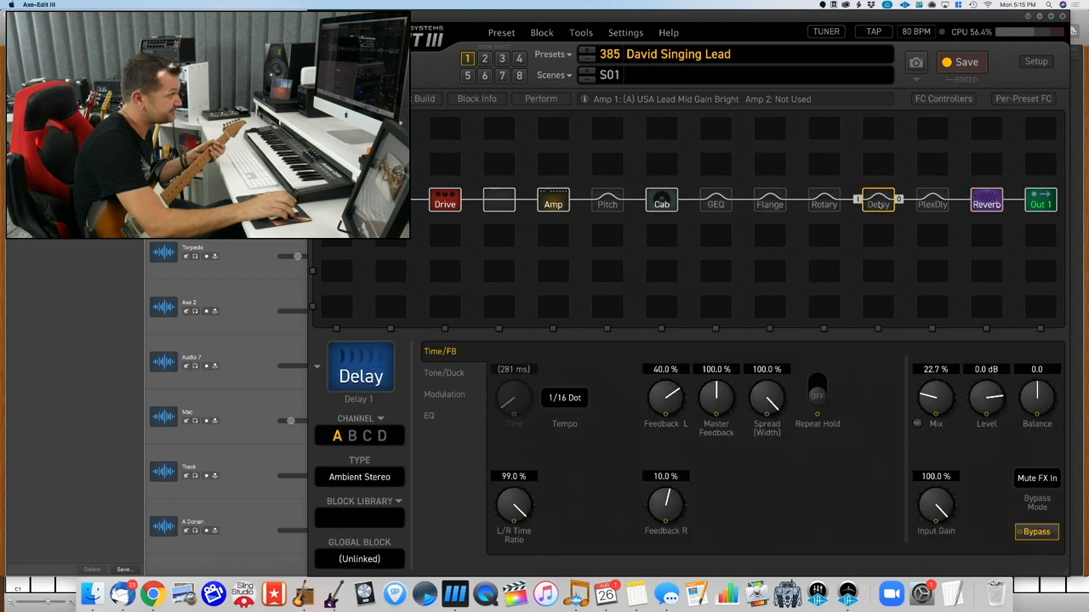